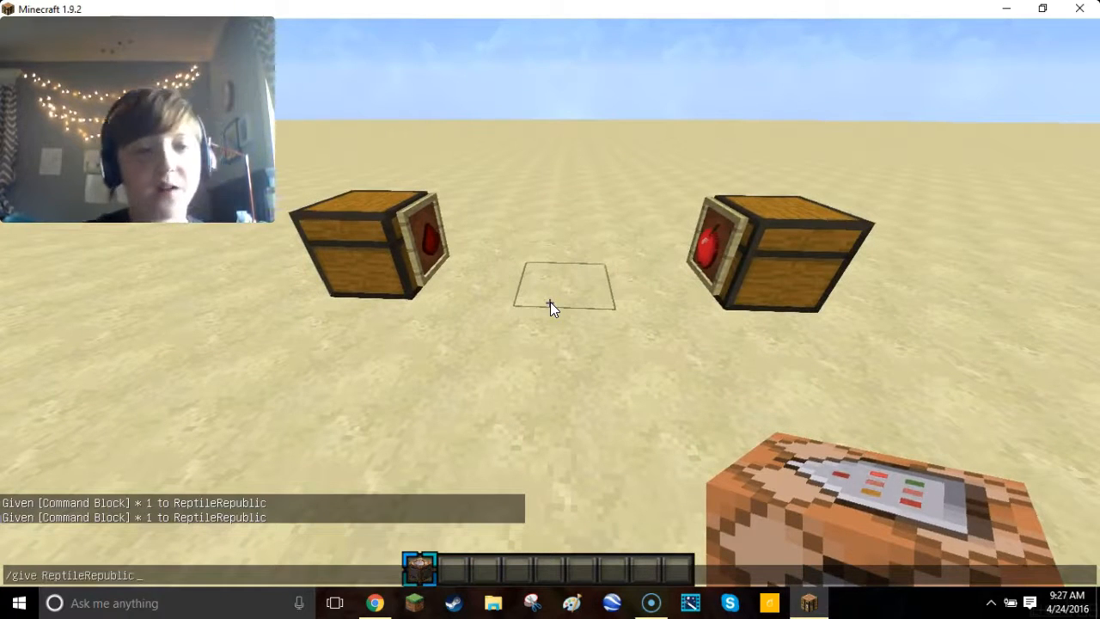
# Step: Enter the /give minecraft:command_block command to get a second command block
pyautogui.write('minecraft:')
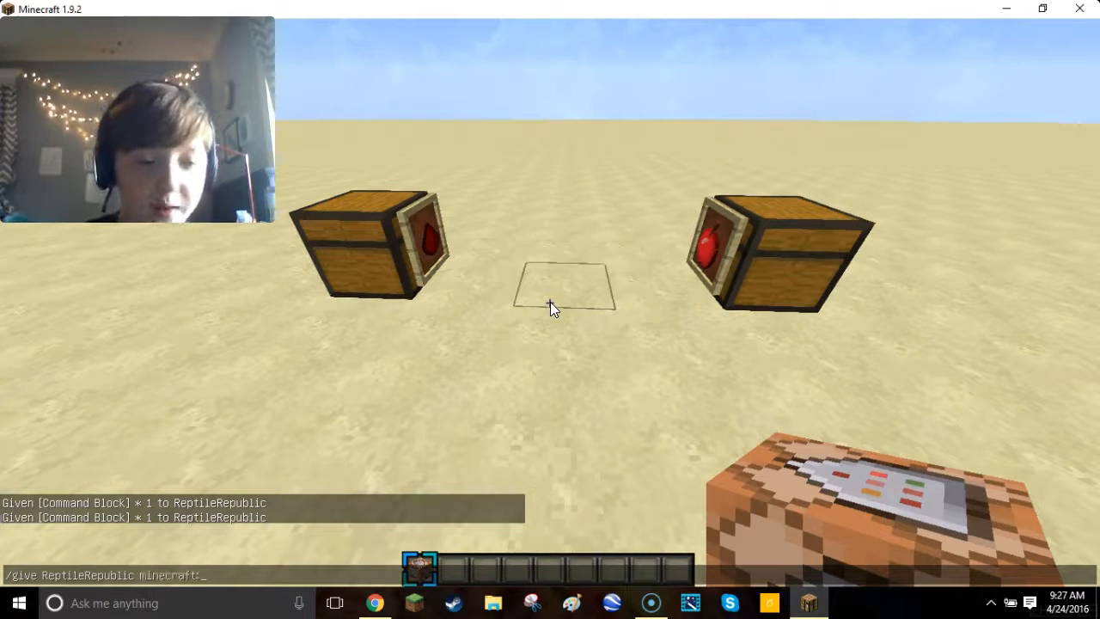
pyautogui.write('c')
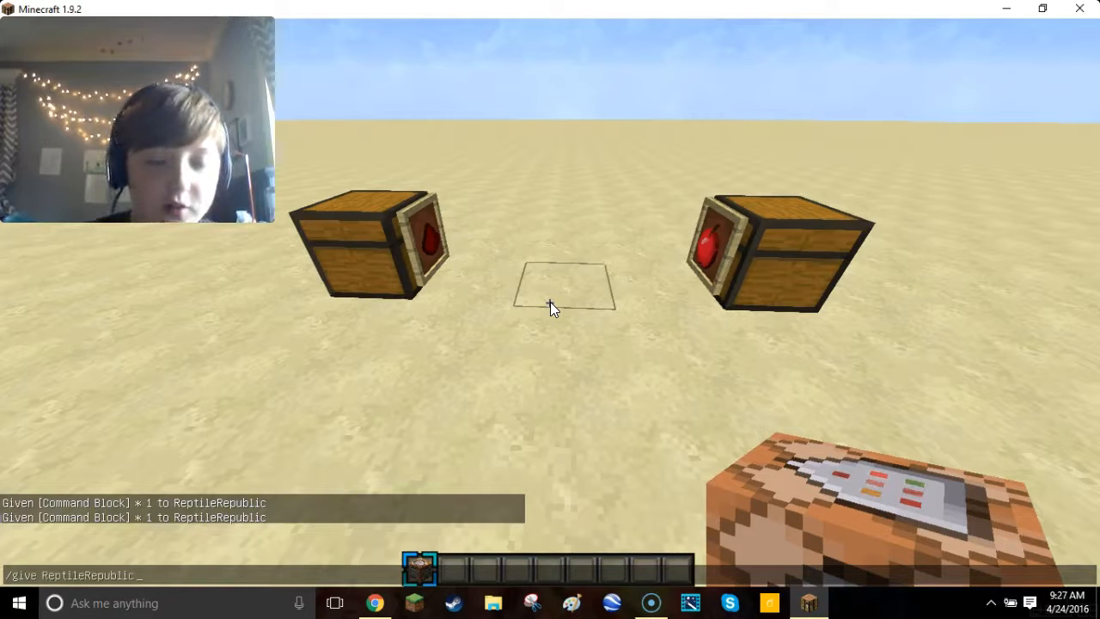
pyautogui.write('comm')
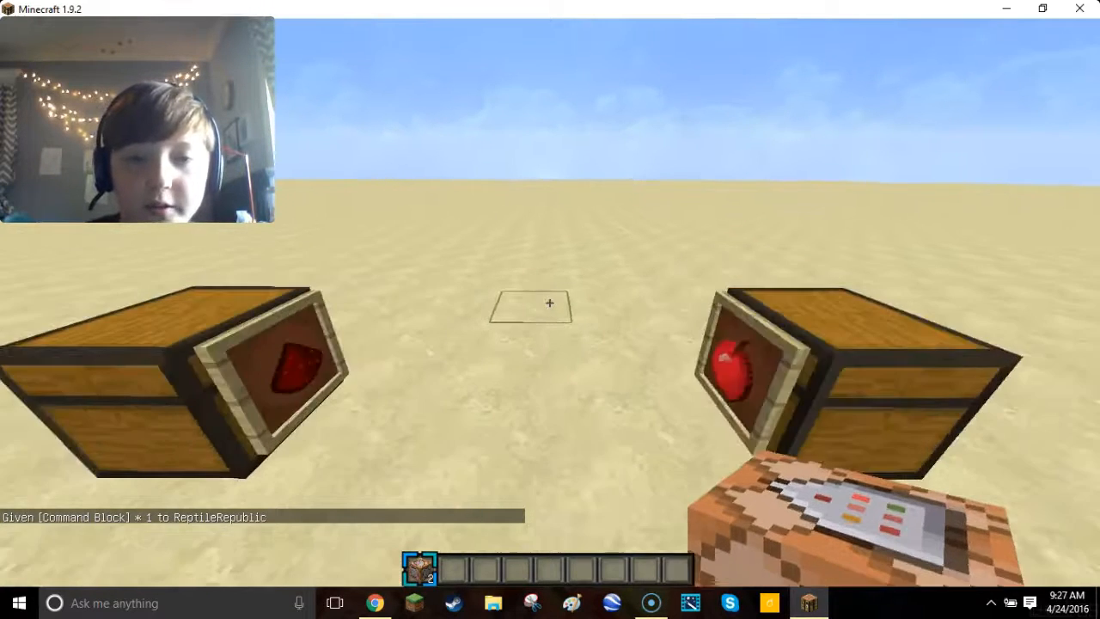
# Step: Place the command block on the sand and enter the long fill-to-air command
pyautogui.press('e')
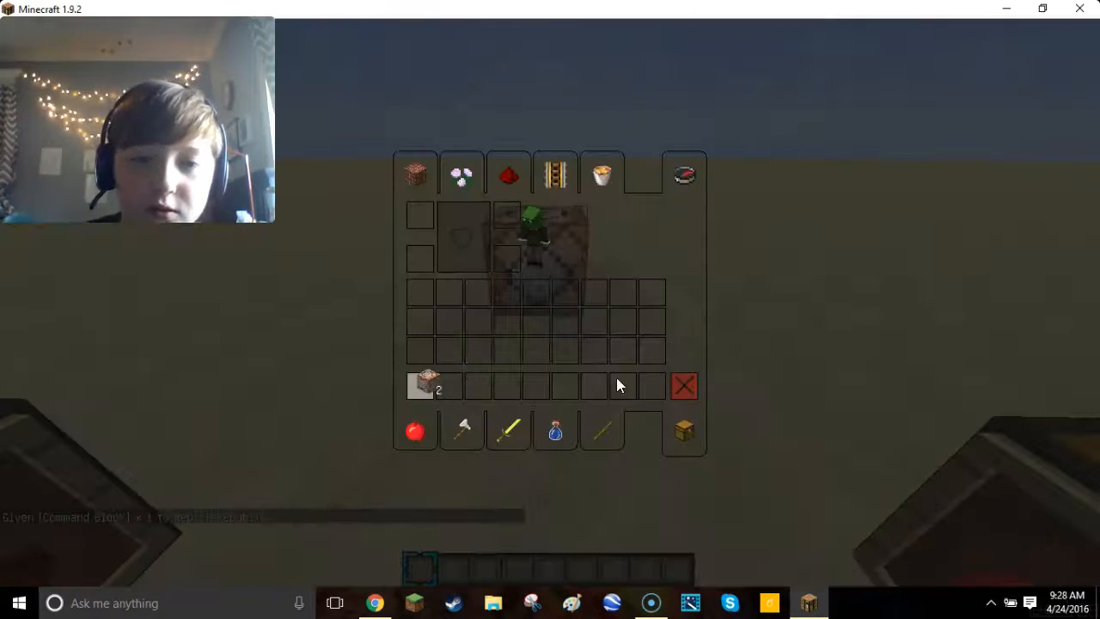
pyautogui.press('Escape')
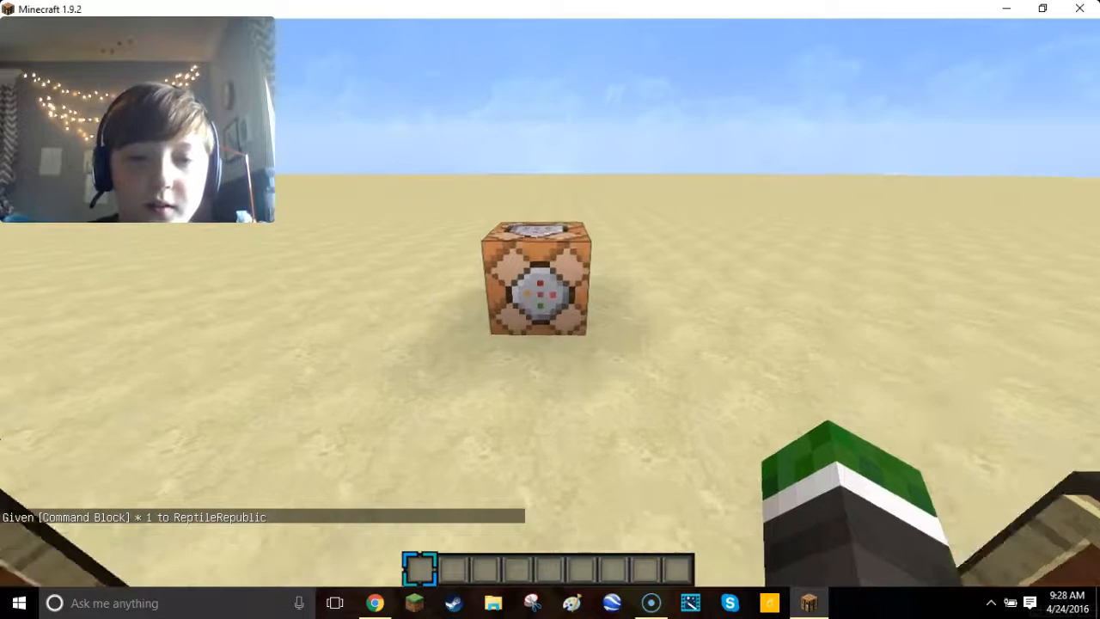
pyautogui.rightClick(536, 296)
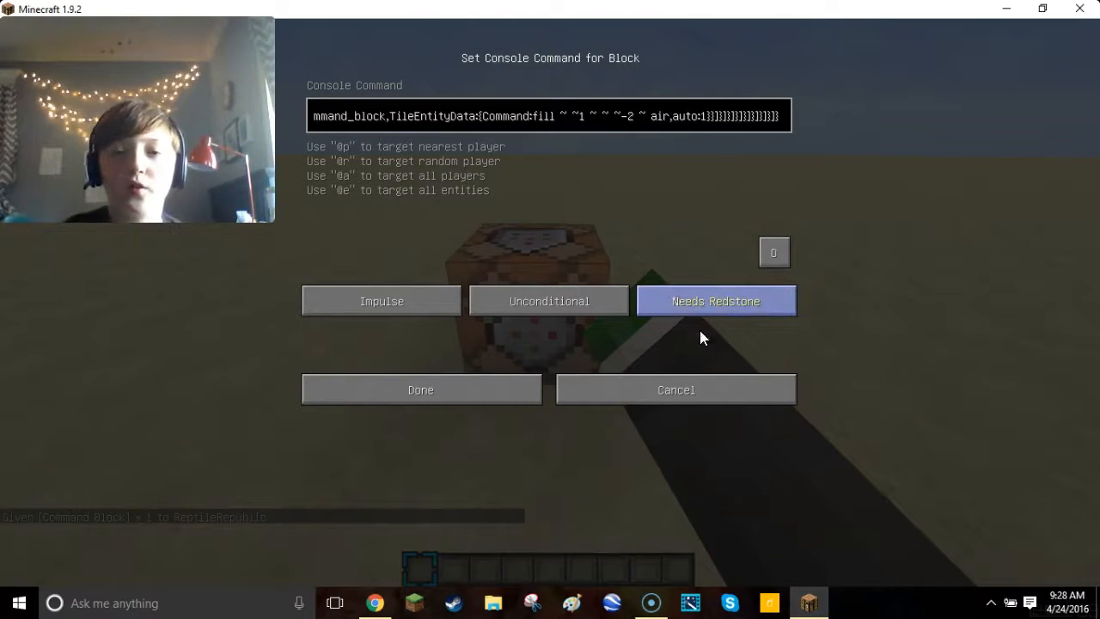
# Step: Switch the command block to Always Active and save its command
pyautogui.click(716, 301)
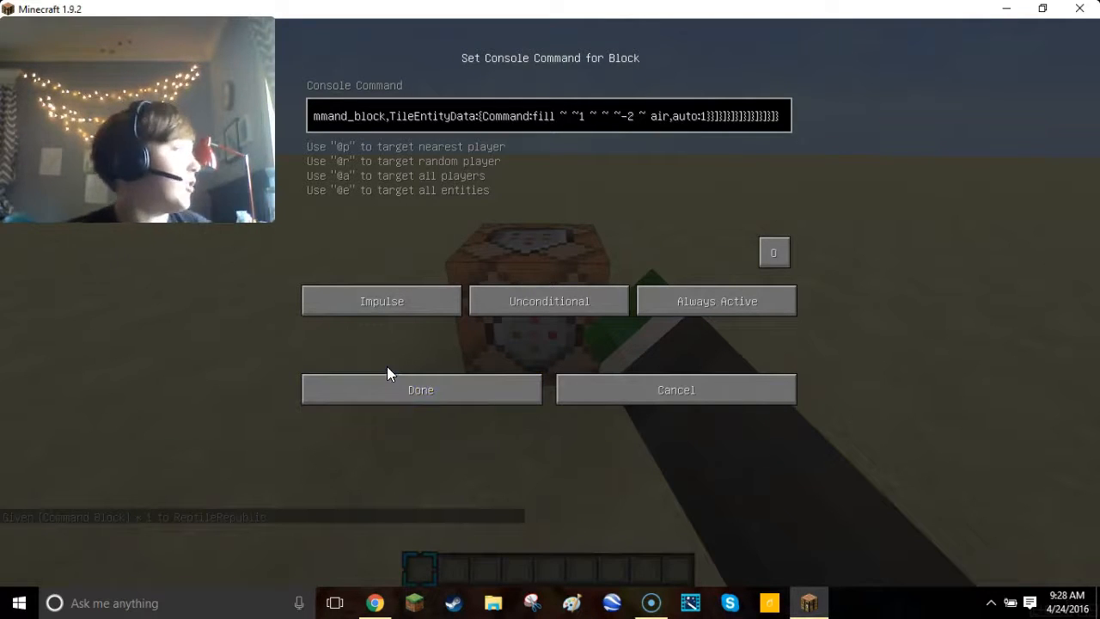
pyautogui.click(420, 389)
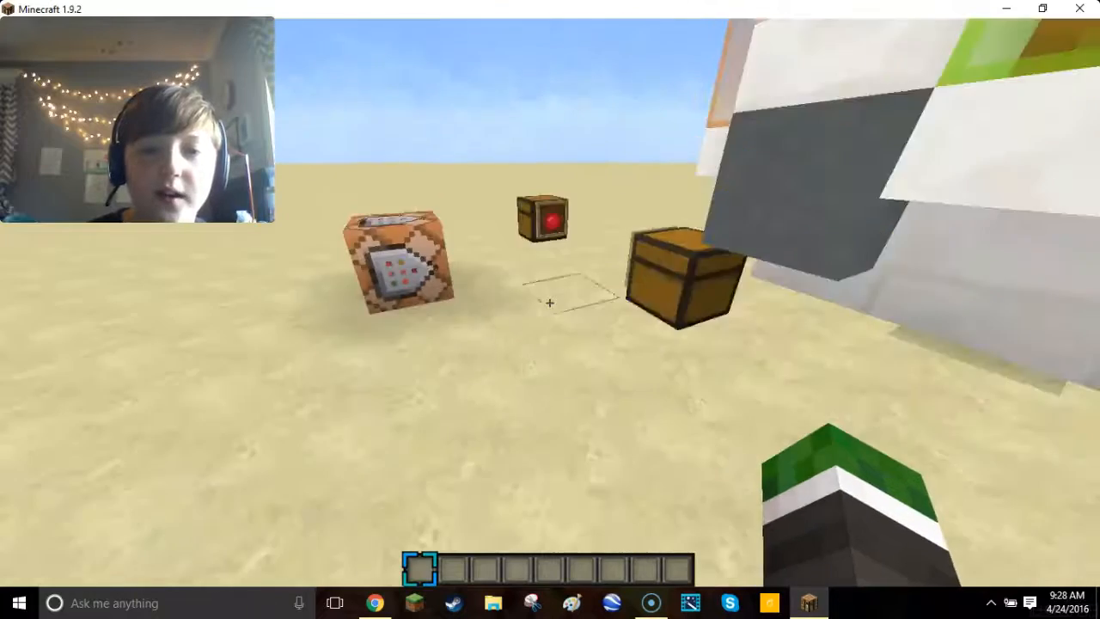
pyautogui.moveTo(550, 302)
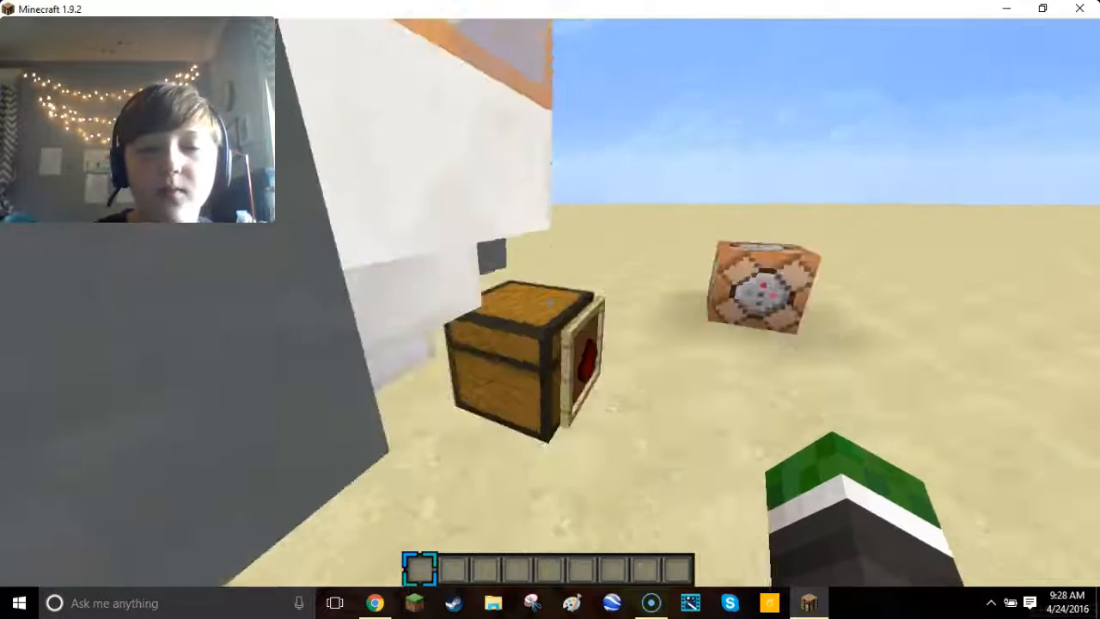
# Step: Open the spawned chest holding orange carpet, white blocks and redstone
pyautogui.click(520, 361)
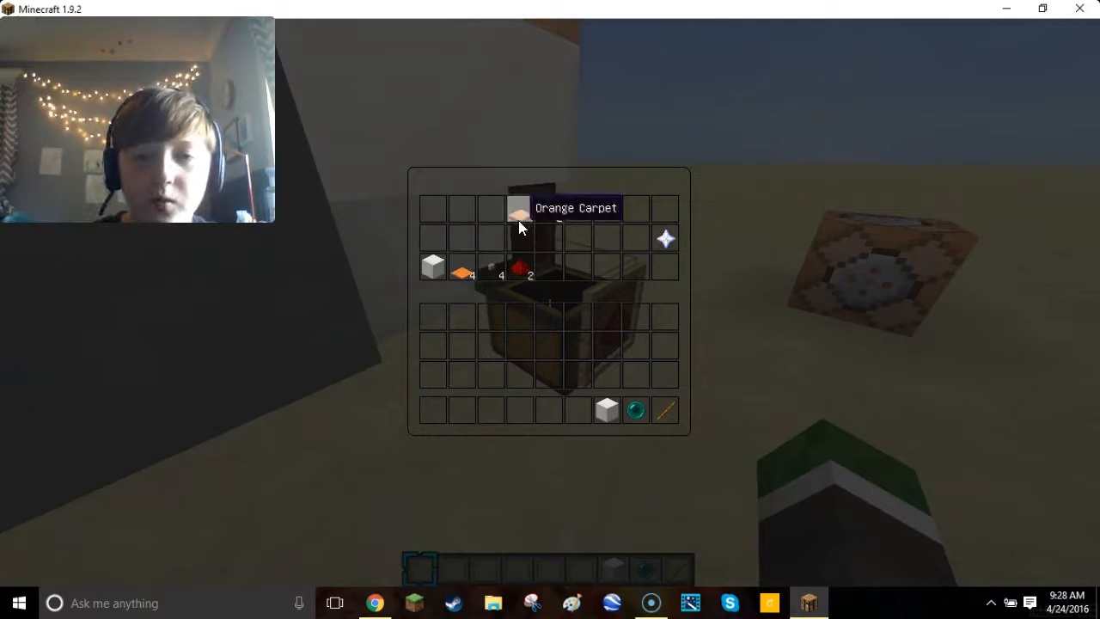
# Step: Close the ingredients chest and head to the redstone-framed chest
pyautogui.press('Escape')
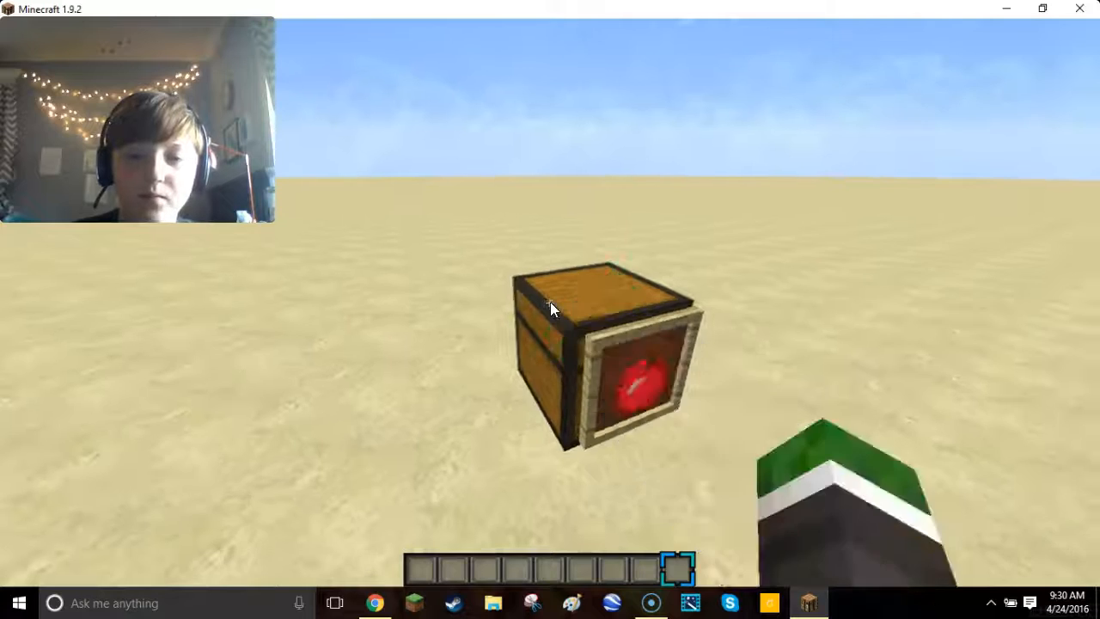
# Step: Take 64 bones and 64 raw beef from the red-framed chest
pyautogui.rightClick(602, 370)
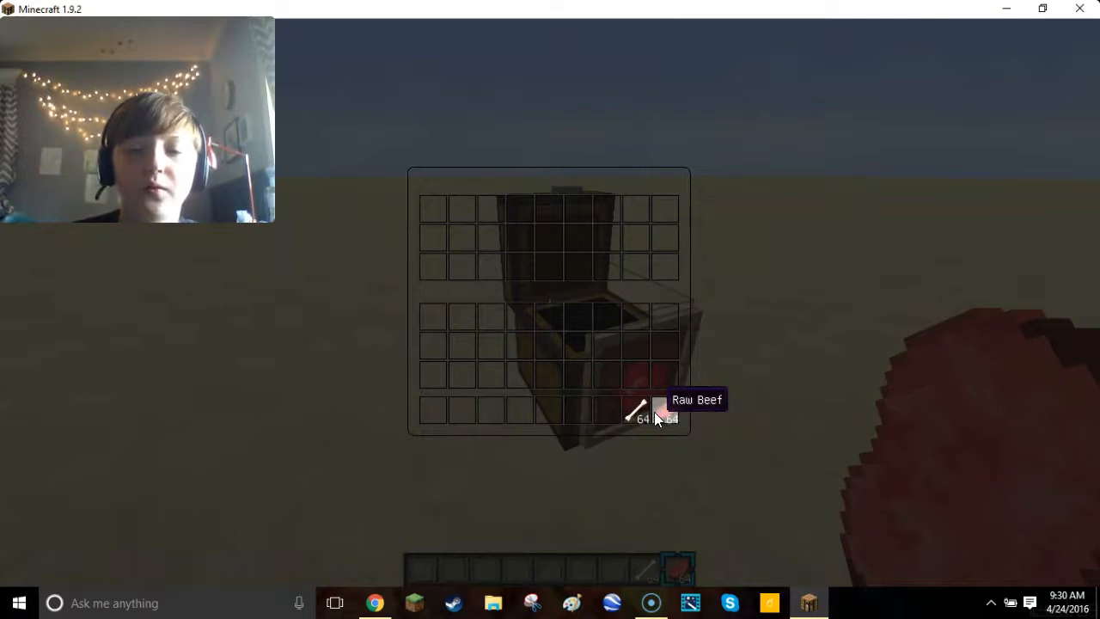
pyautogui.press('Escape')
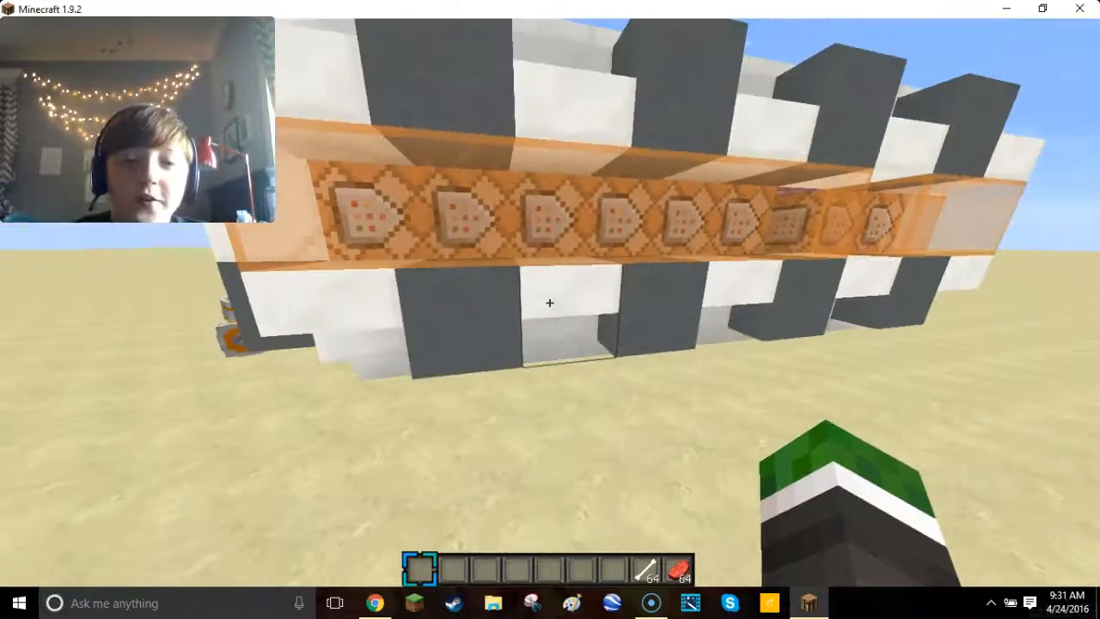
pyautogui.moveTo(550, 303)
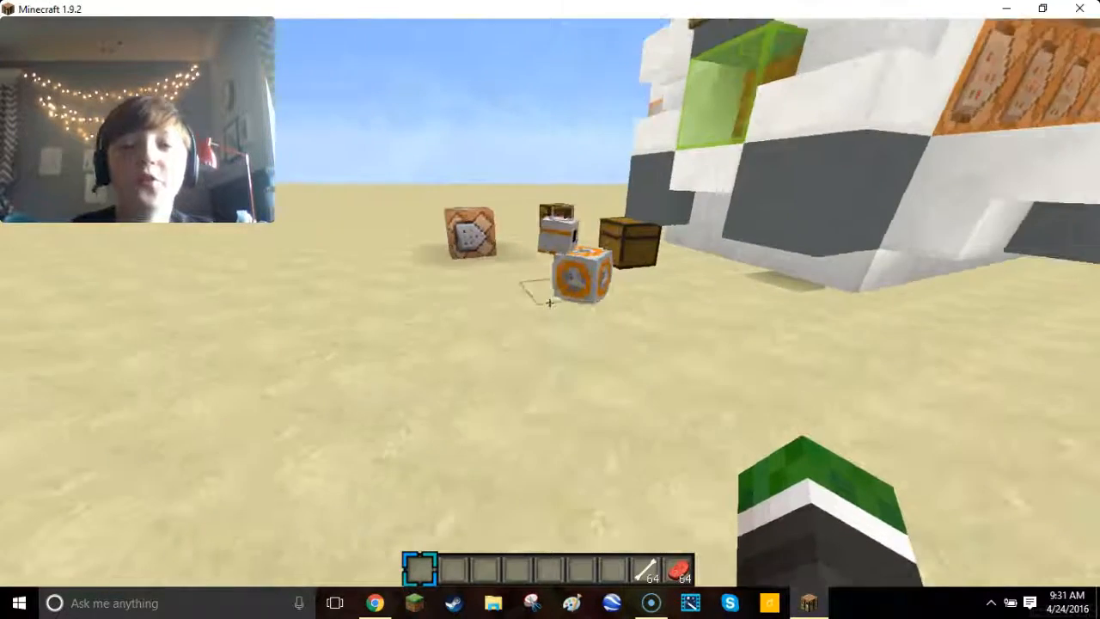
pyautogui.moveTo(550, 301)
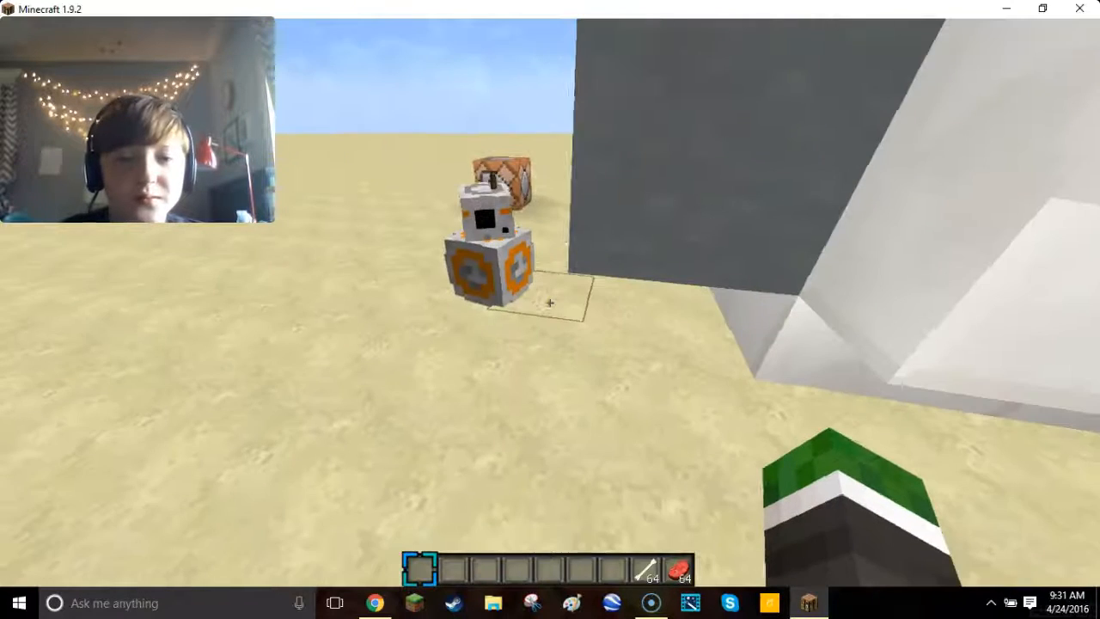